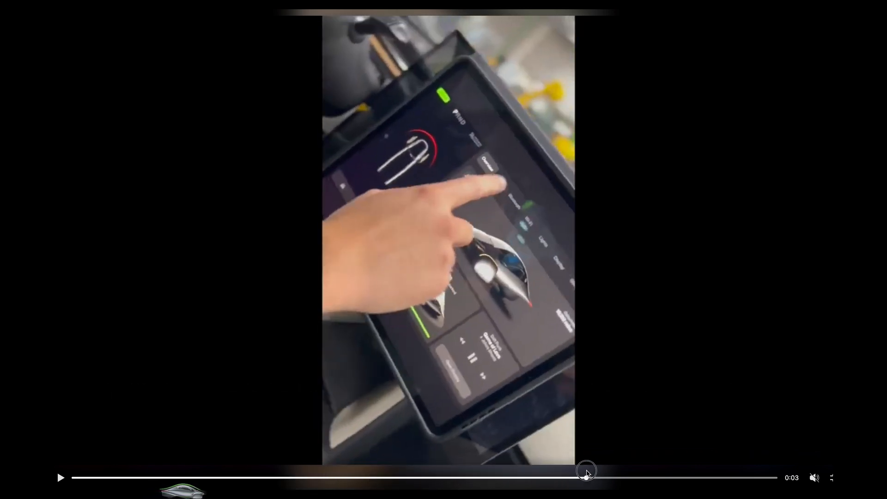
{"action": "mouse_move", "coordinate": [435, 136]}
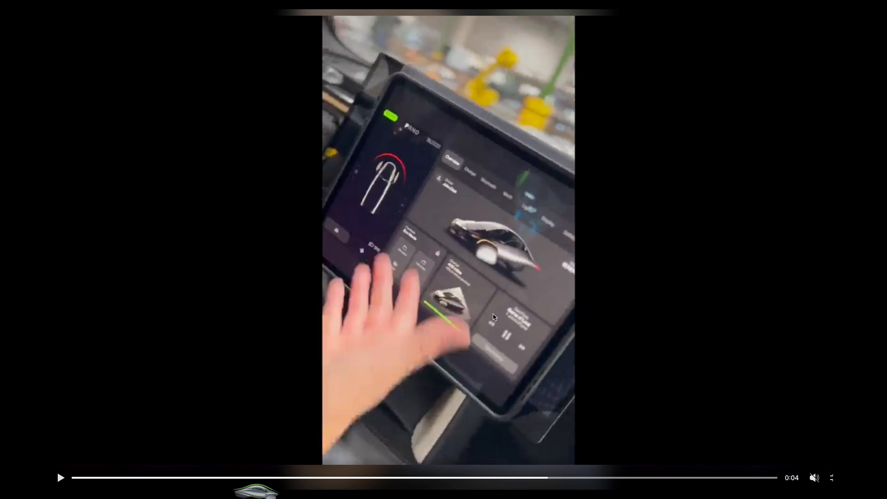
{"action": "mouse_move", "coordinate": [409, 237]}
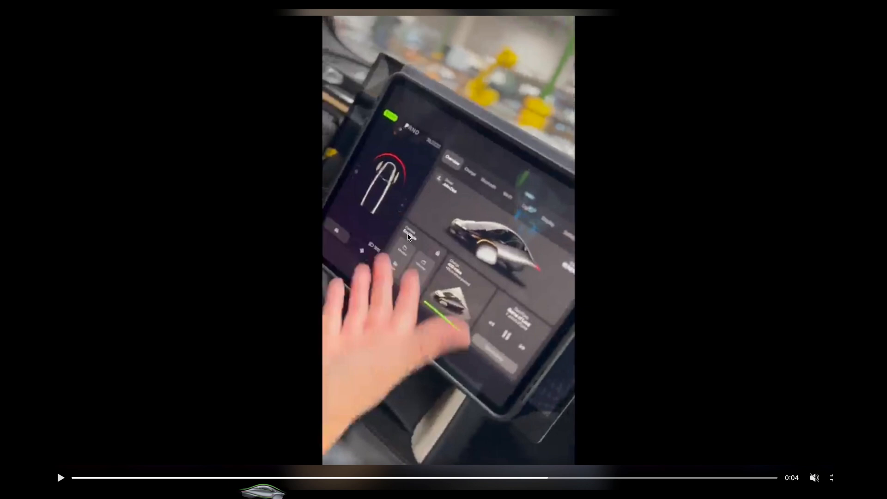